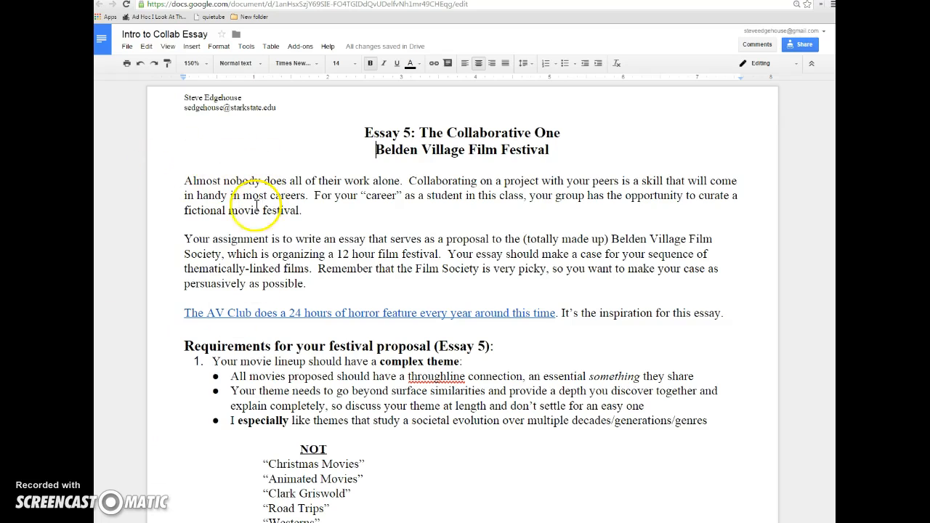
- Highlight the throughline passage and place the cursor to respell it as through-line
left_click_drag(184, 180, 302, 209)
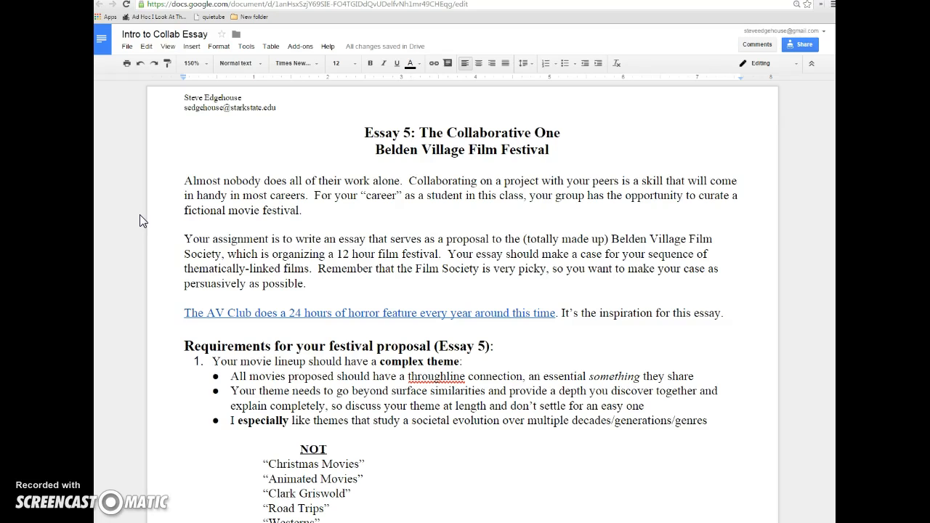
left_click(186, 209)
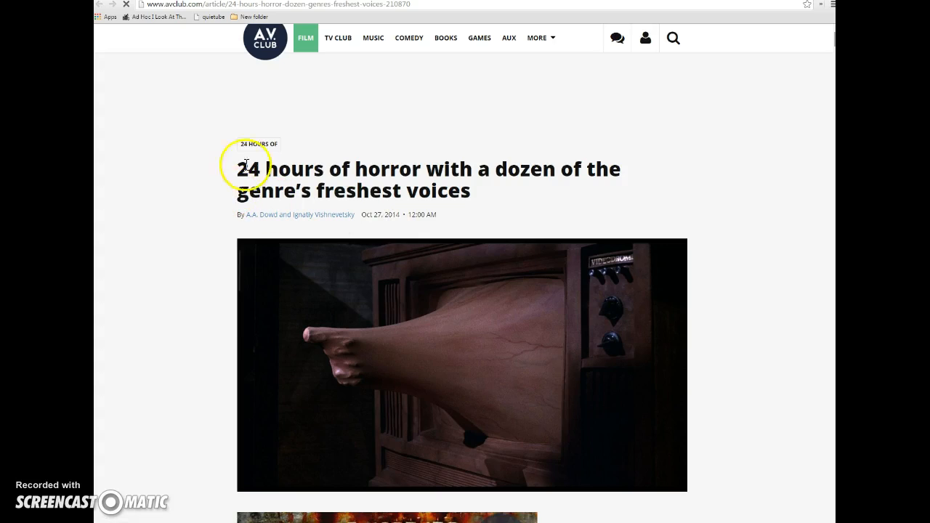
mouse_move(228, 177)
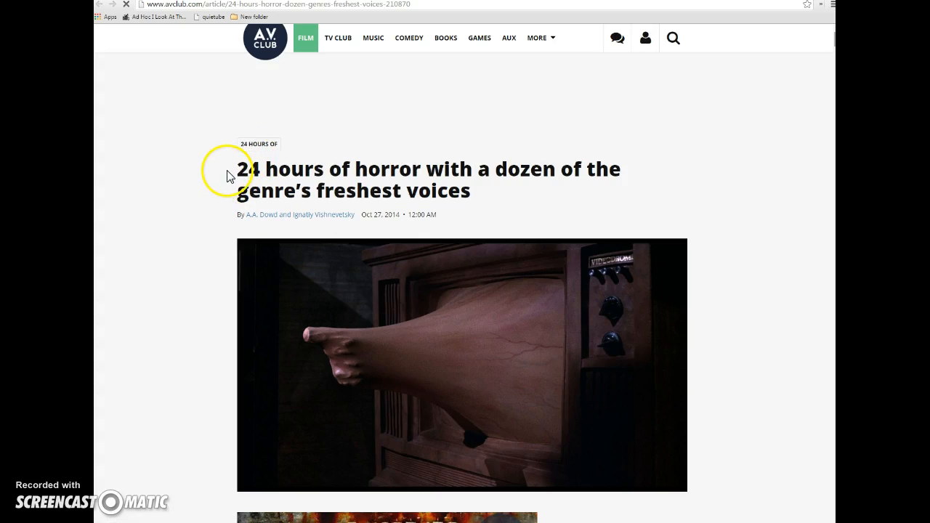
mouse_move(186, 157)
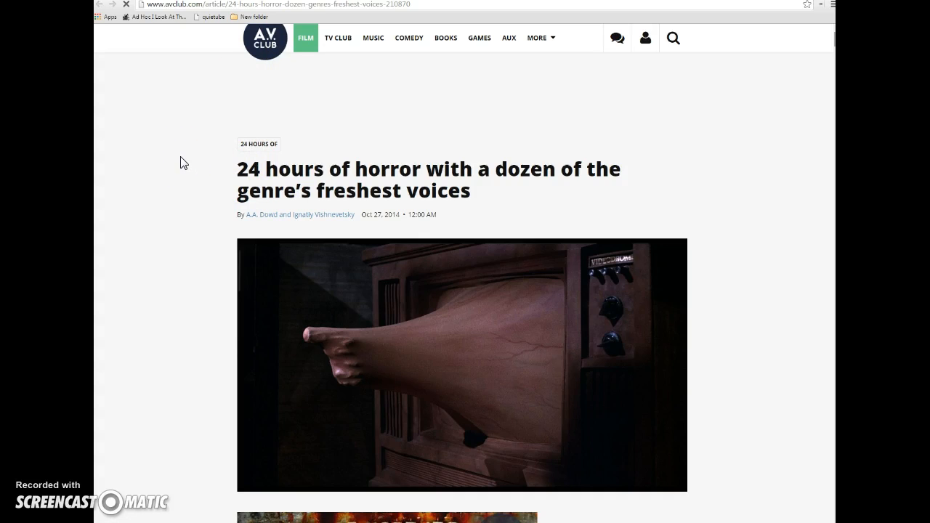
- Scroll down to the festival-proposal requirements and NOT/MAYBE theme examples
scroll("down", 3)
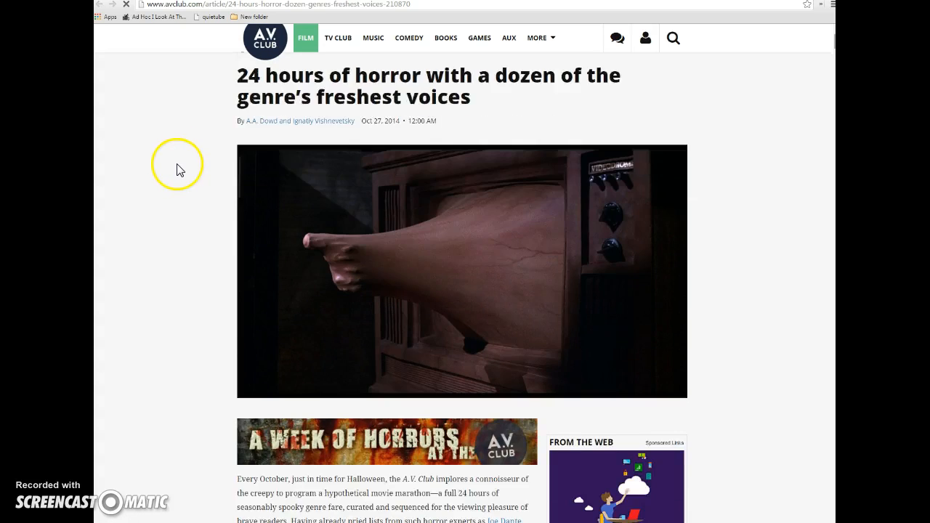
scroll("down", 3)
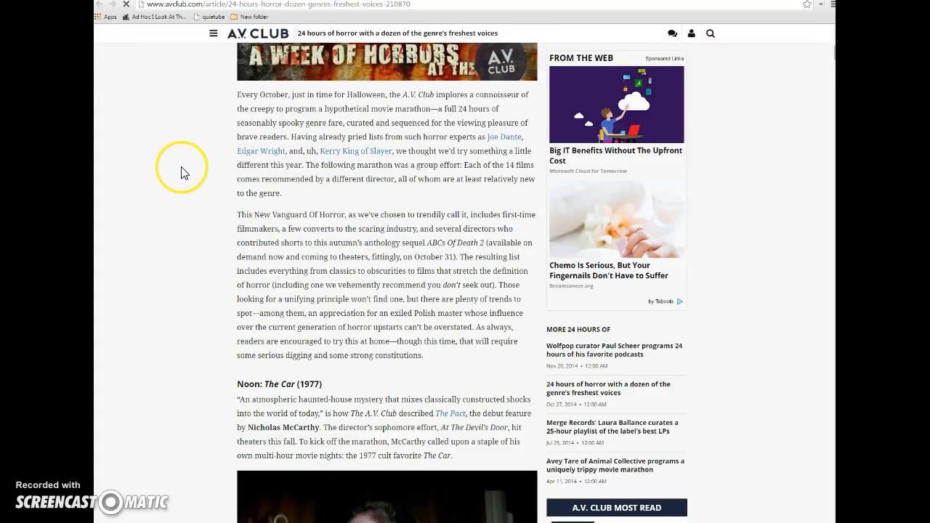
scroll("down", 3)
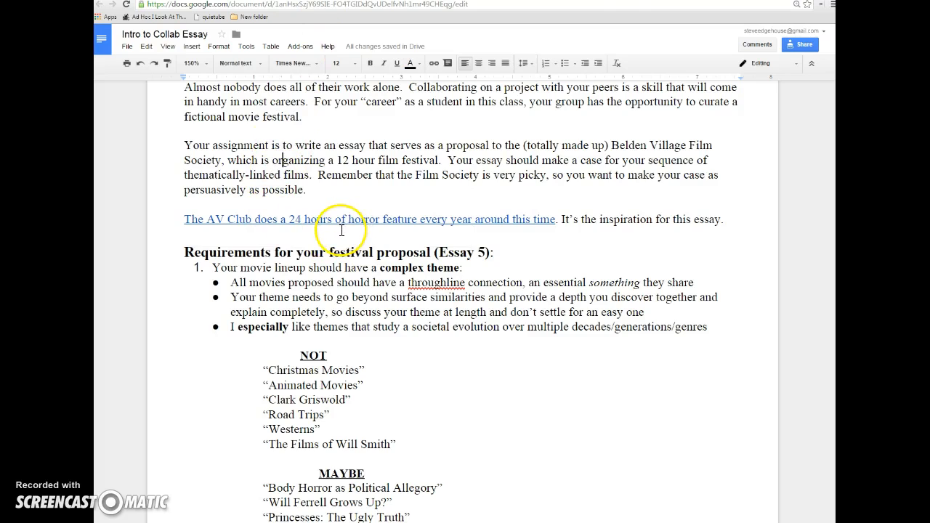
scroll("down", 3)
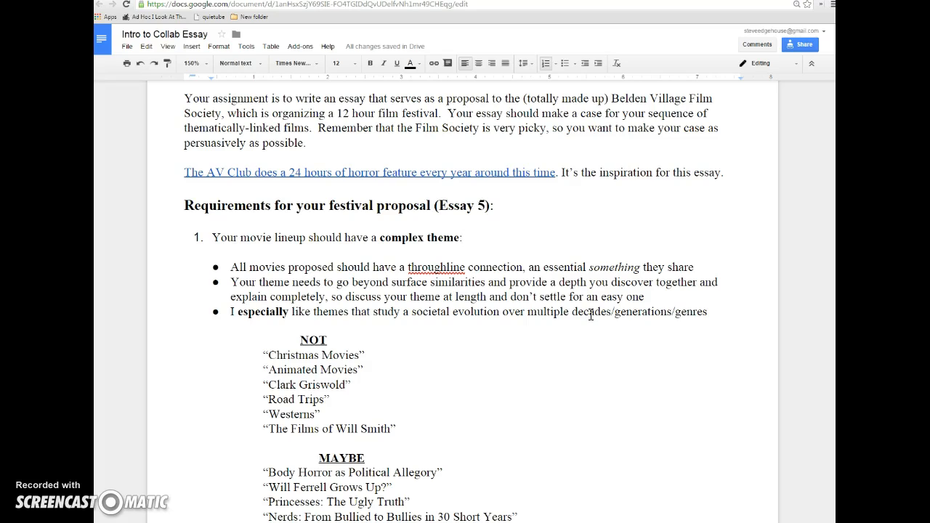
mouse_move(369, 218)
type("-")
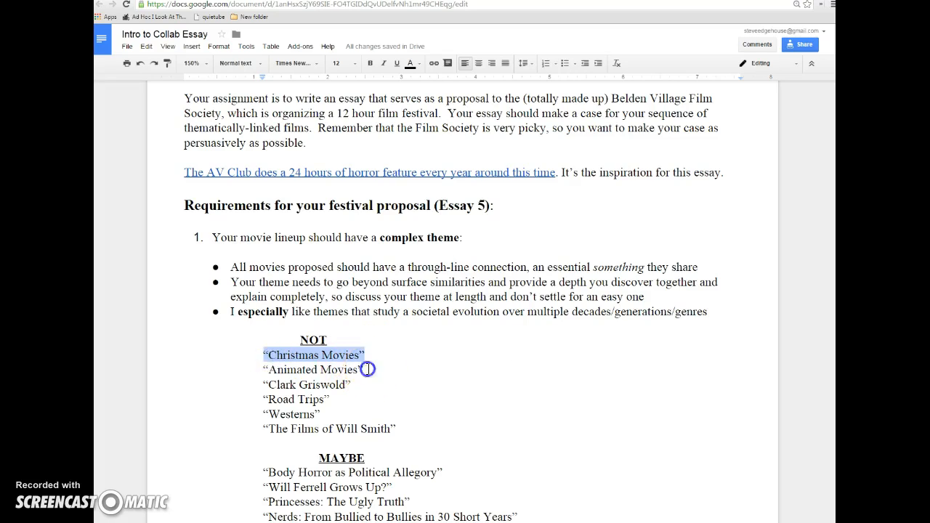
left_click(369, 383)
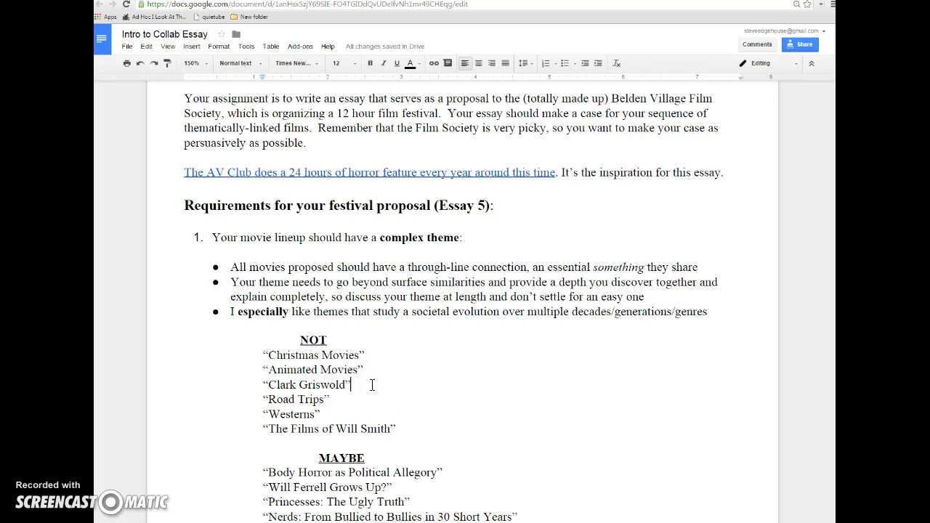
left_click(258, 392)
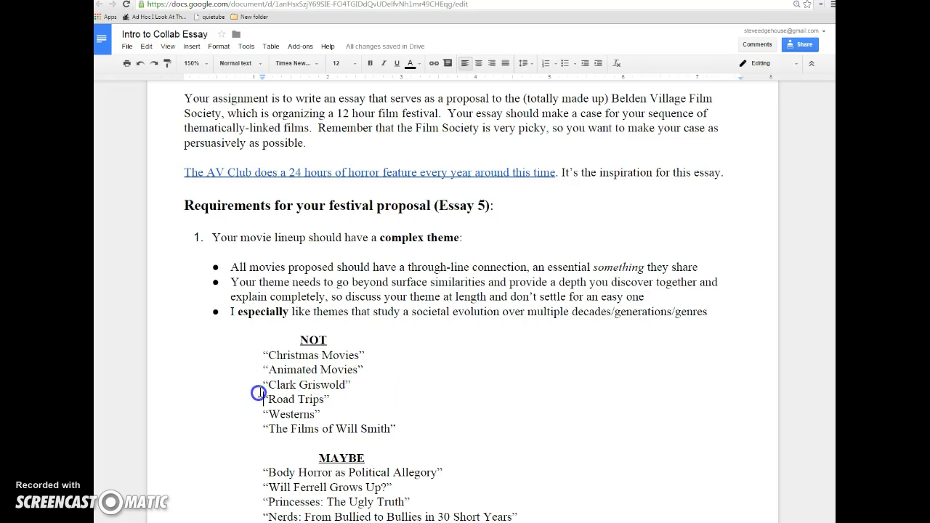
double_click(291, 400)
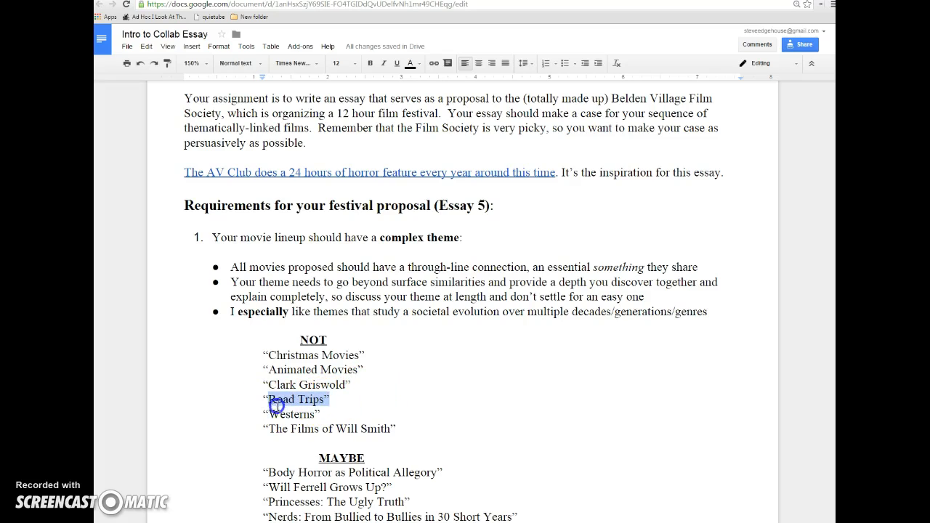
left_click(389, 430)
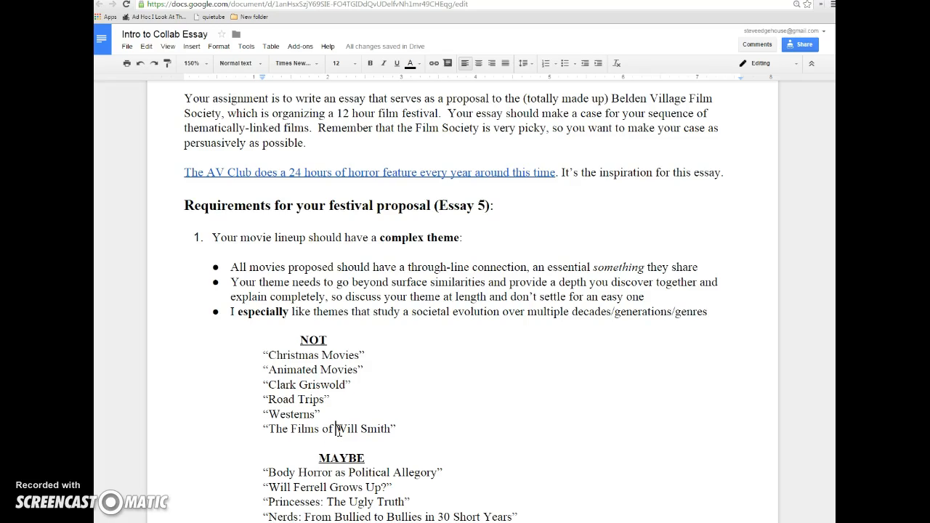
mouse_move(395, 399)
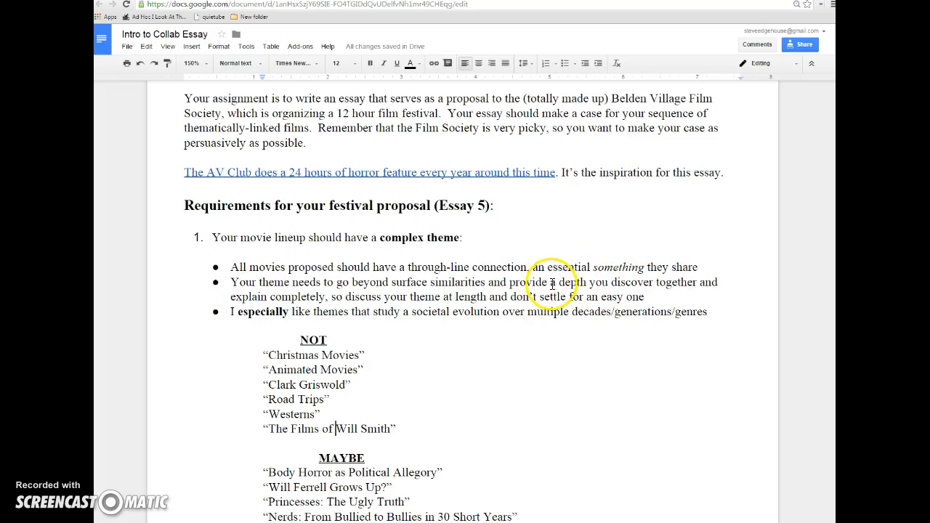
left_click_drag(555, 282, 697, 282)
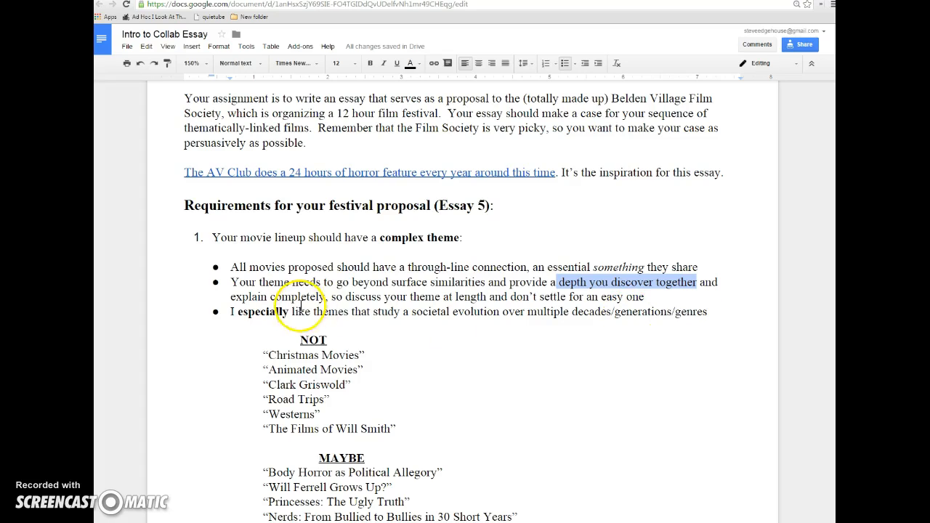
mouse_move(326, 298)
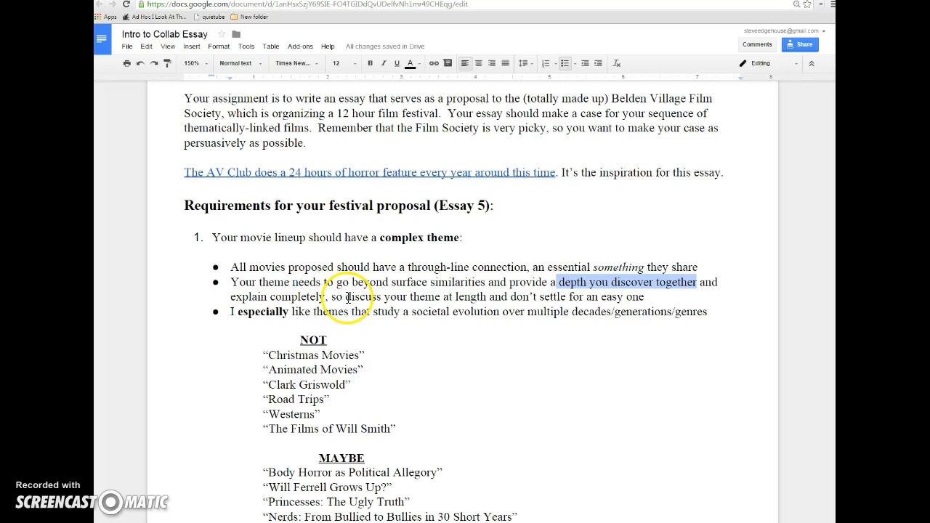
- Select the phrase "discuss your theme at length" in the first requirement
left_click_drag(348, 297, 483, 297)
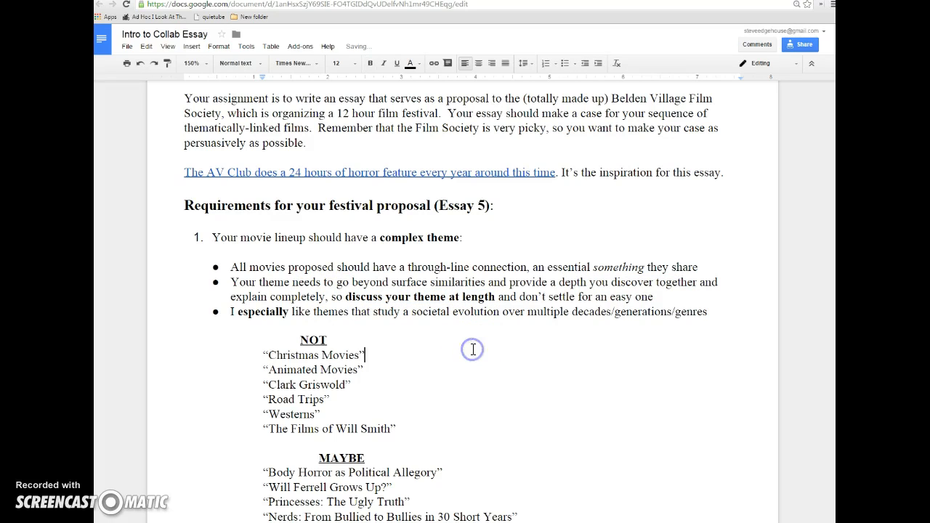
scroll("down", 3)
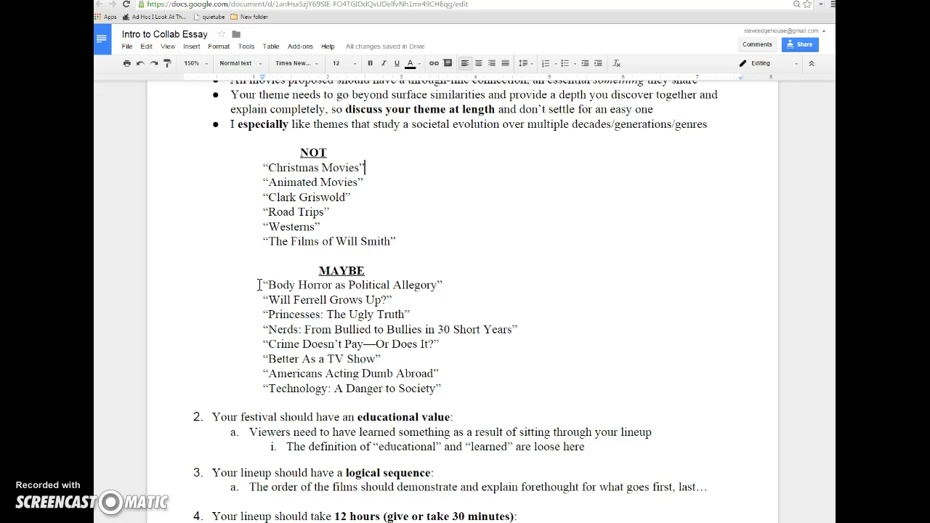
- Highlight the "Nerds: From Bullied to Bullies in 30 Short Years" example theme
left_click_drag(267, 285, 414, 284)
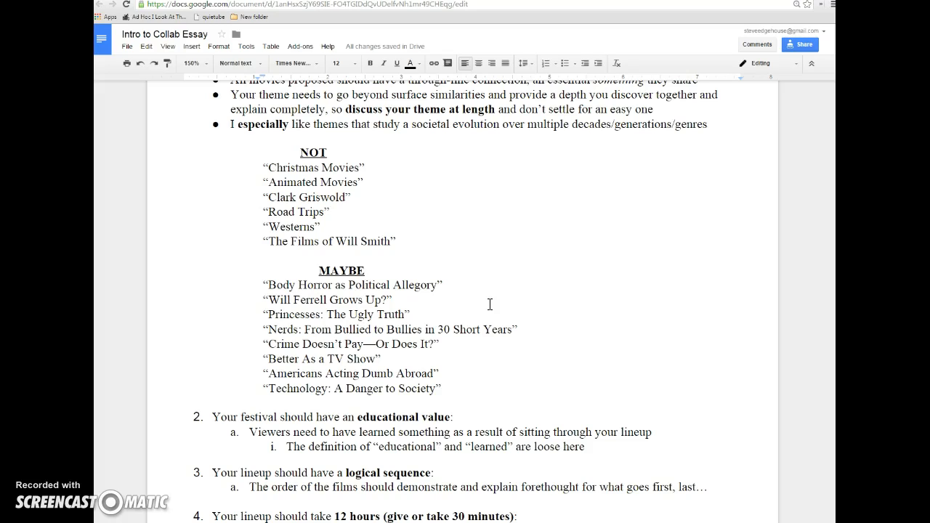
left_click(436, 283)
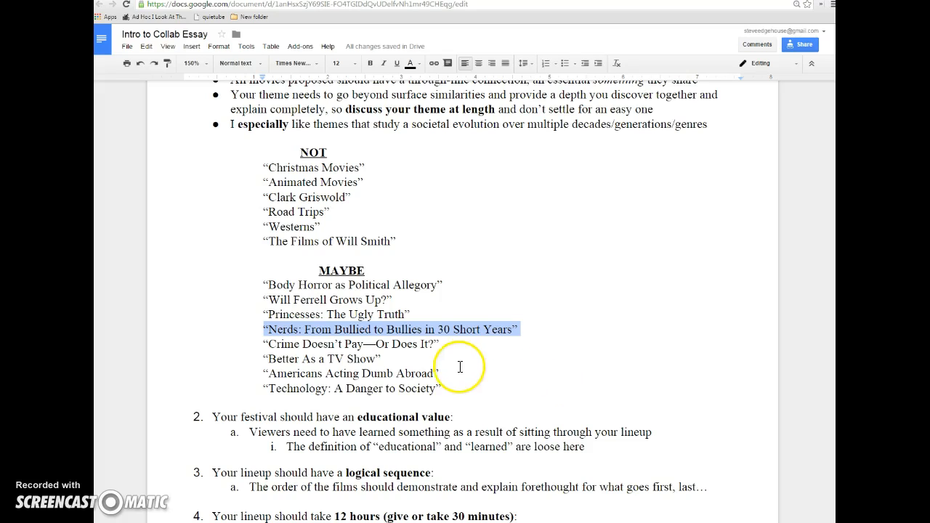
mouse_move(371, 358)
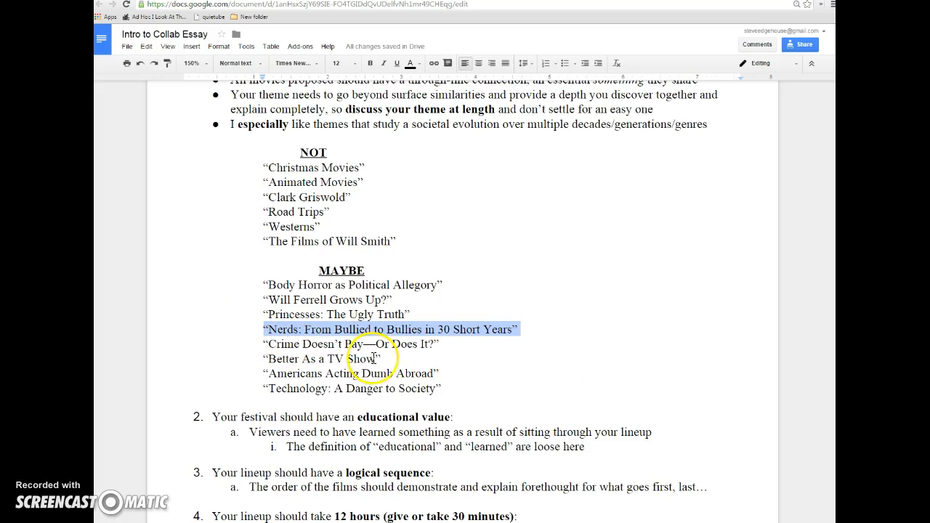
mouse_move(438, 388)
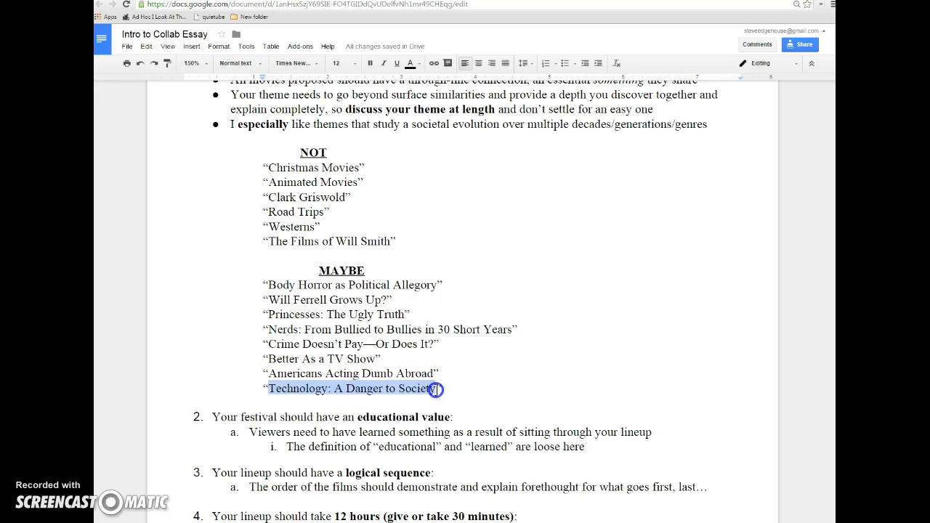
left_click(435, 390)
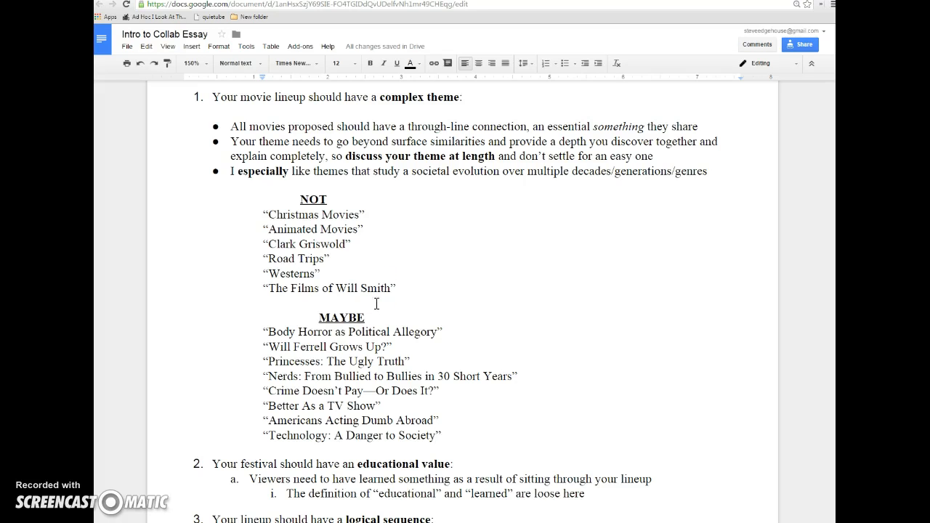
scroll("down", 3)
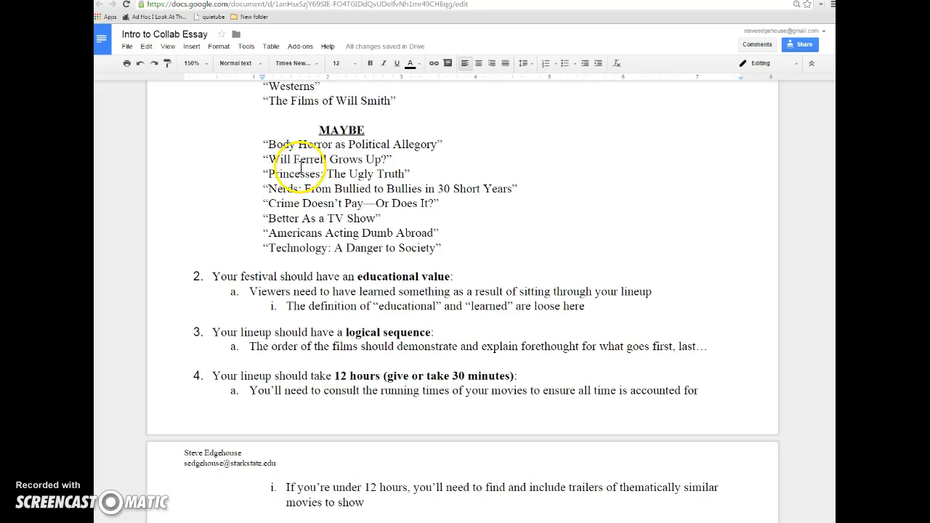
scroll("down", 3)
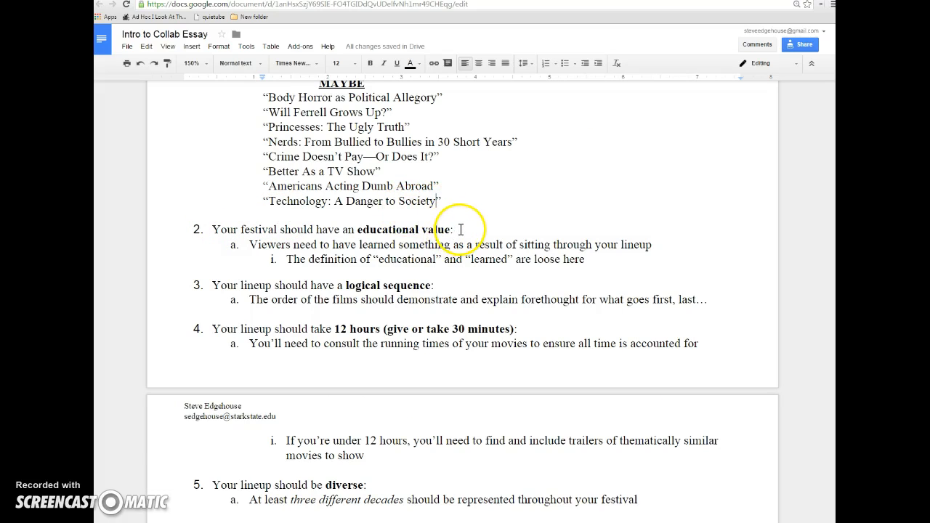
mouse_move(457, 224)
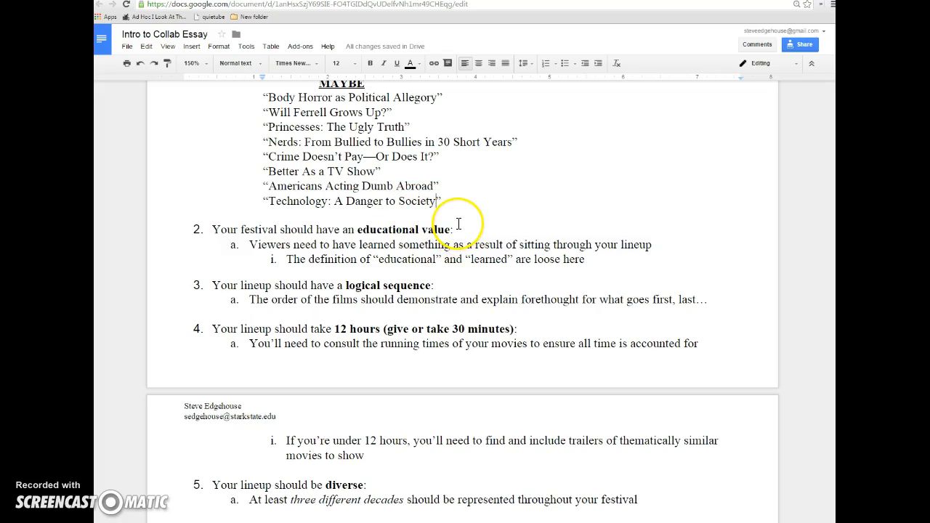
mouse_move(545, 238)
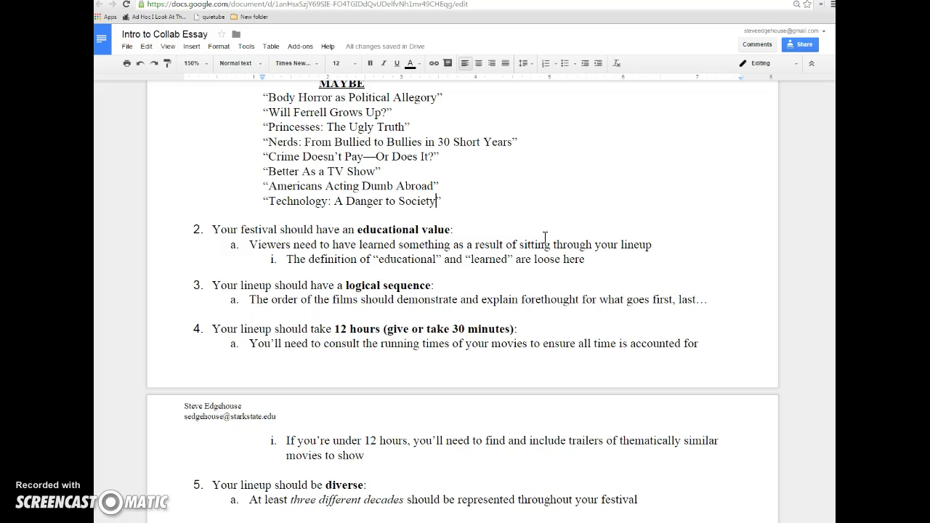
scroll("down", 3)
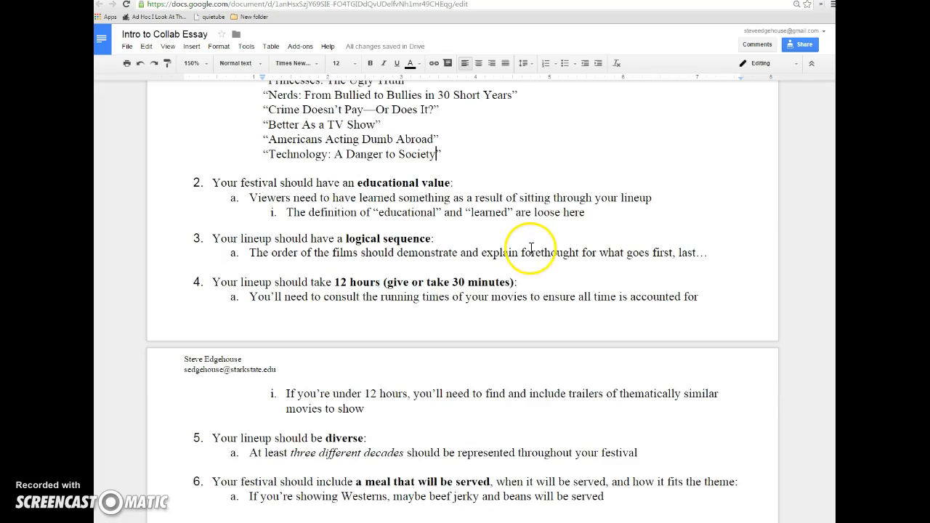
mouse_move(441, 227)
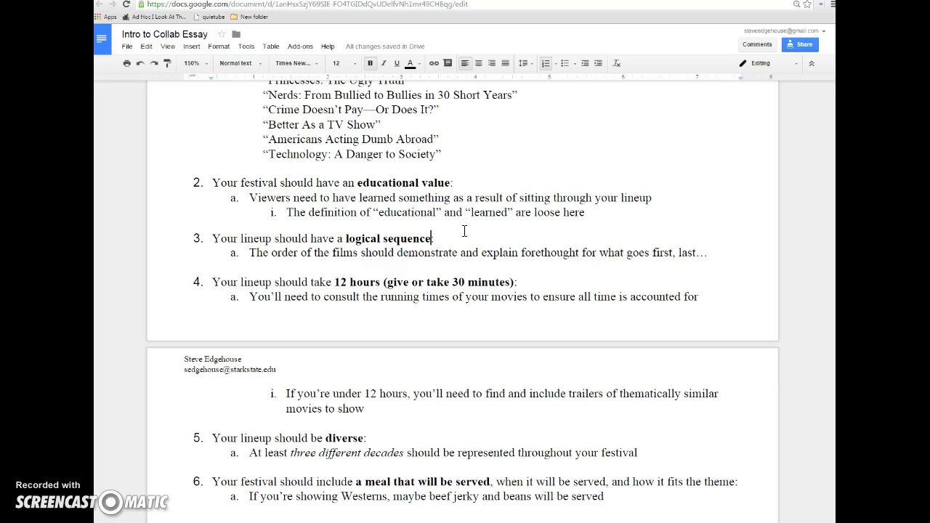
scroll("down", 3)
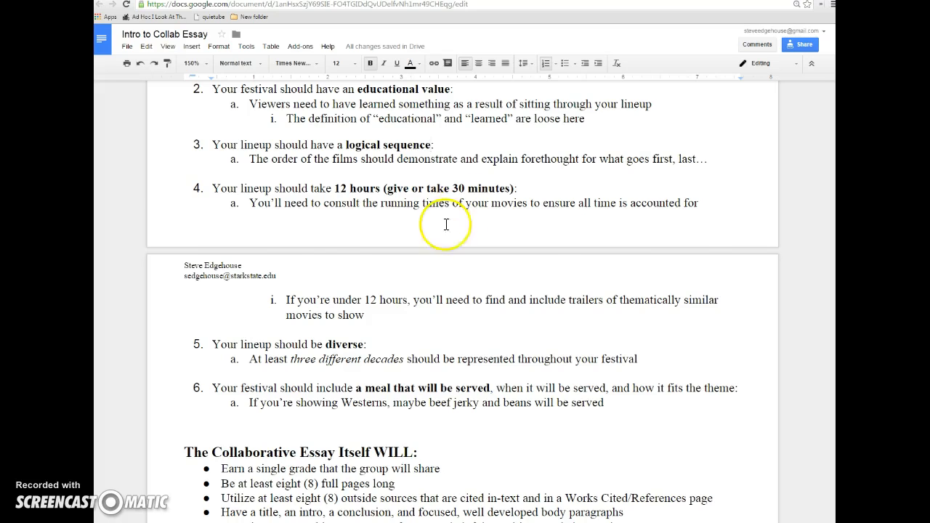
scroll("down", 3)
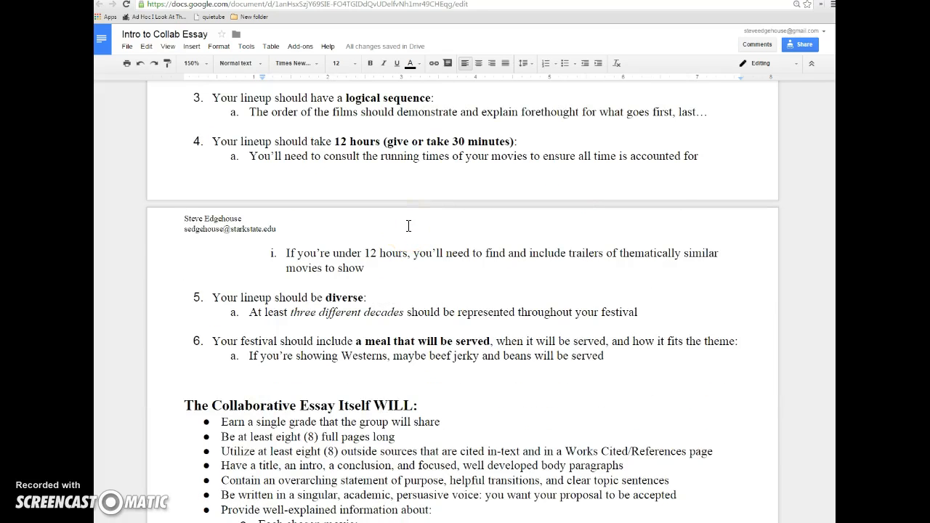
scroll("down", 3)
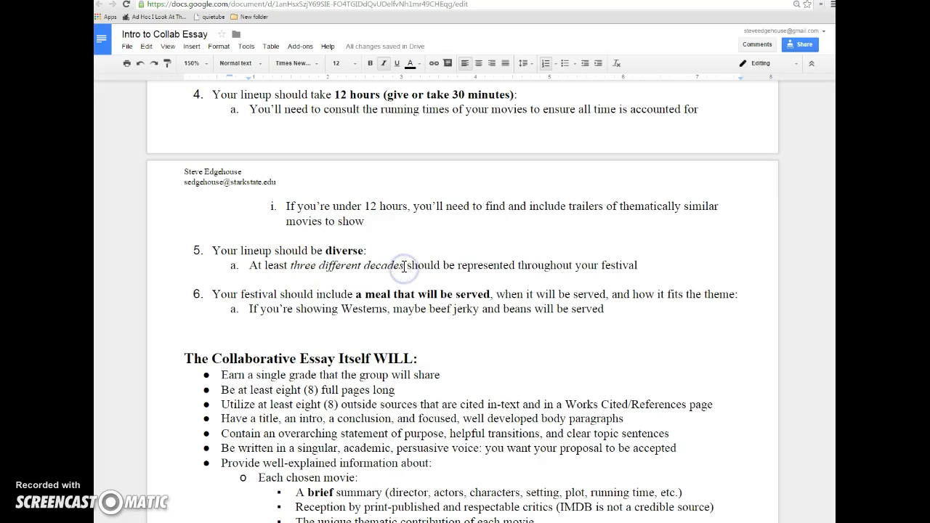
mouse_move(358, 247)
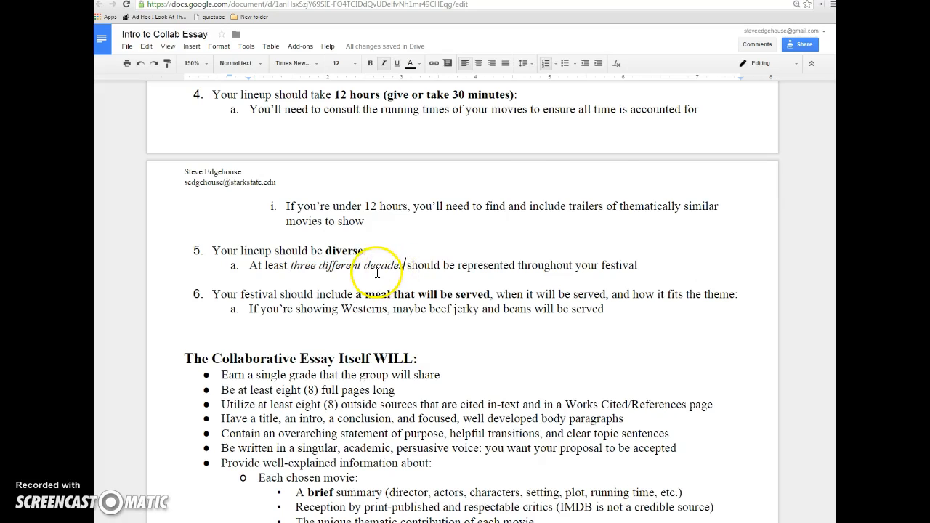
scroll("down", 3)
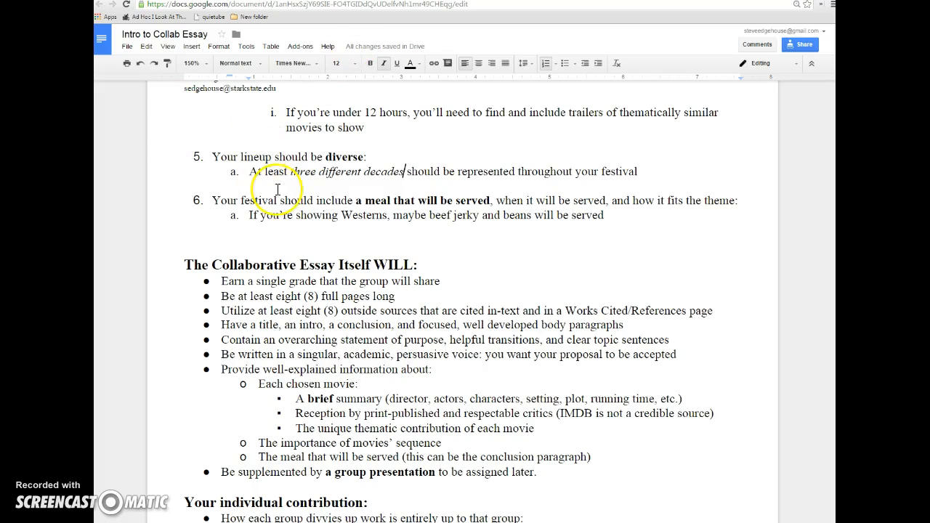
- Highlight then clear the meal requirement and scroll to the Collaborative Essay Itself section
left_click_drag(517, 200, 356, 215)
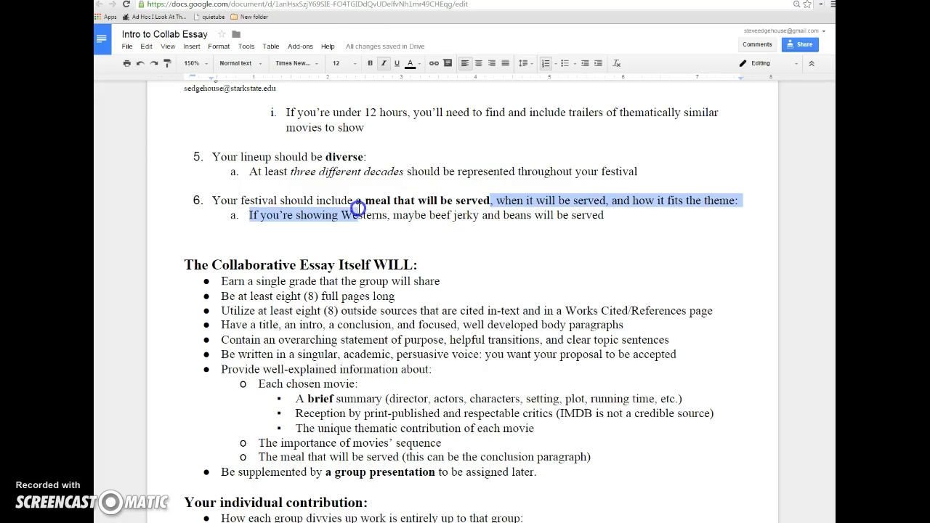
left_click(354, 209)
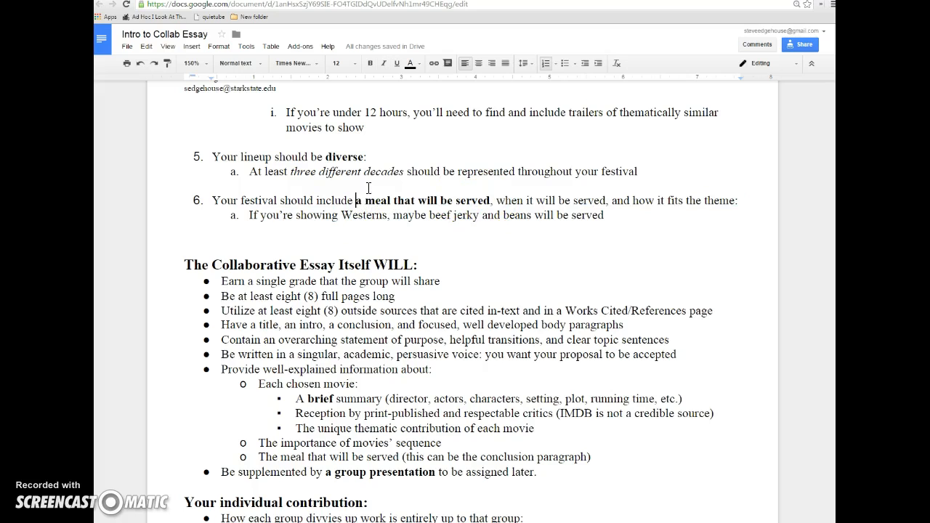
scroll("down", 3)
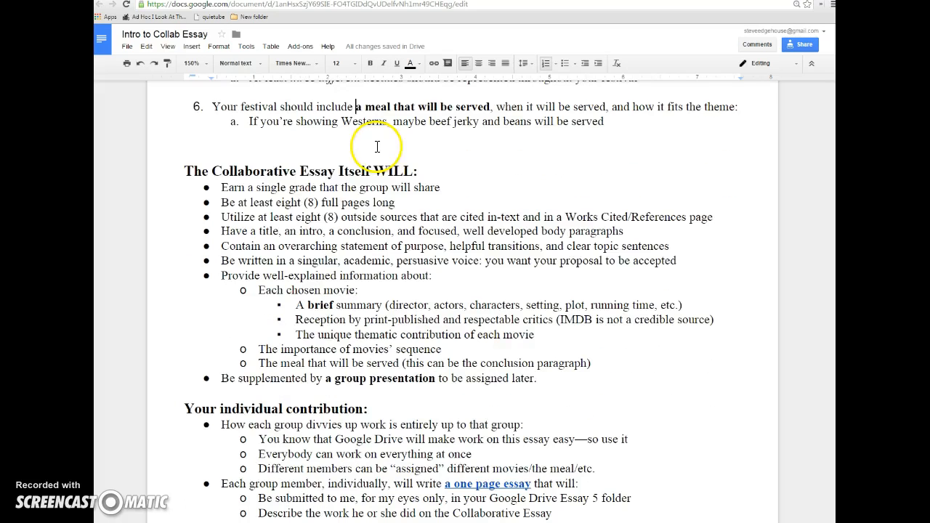
scroll("down", 3)
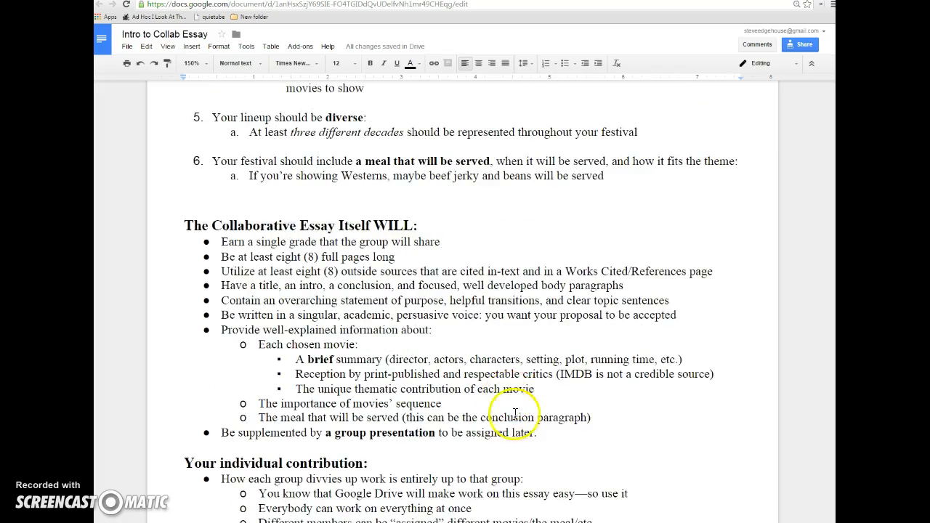
scroll("down", 3)
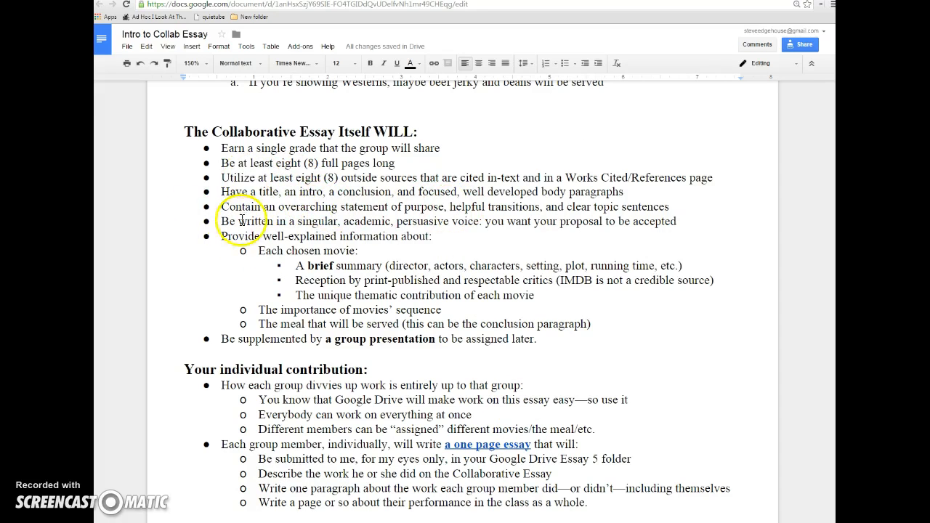
mouse_move(482, 223)
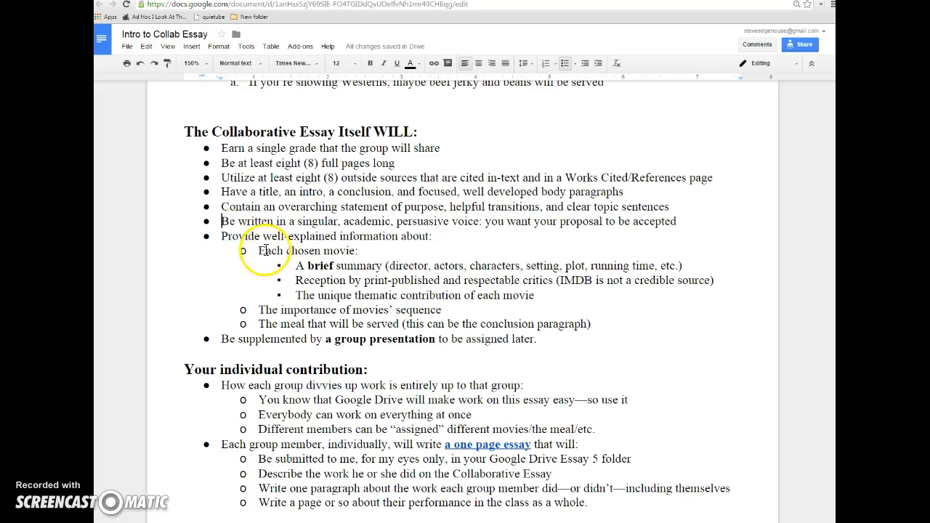
mouse_move(262, 250)
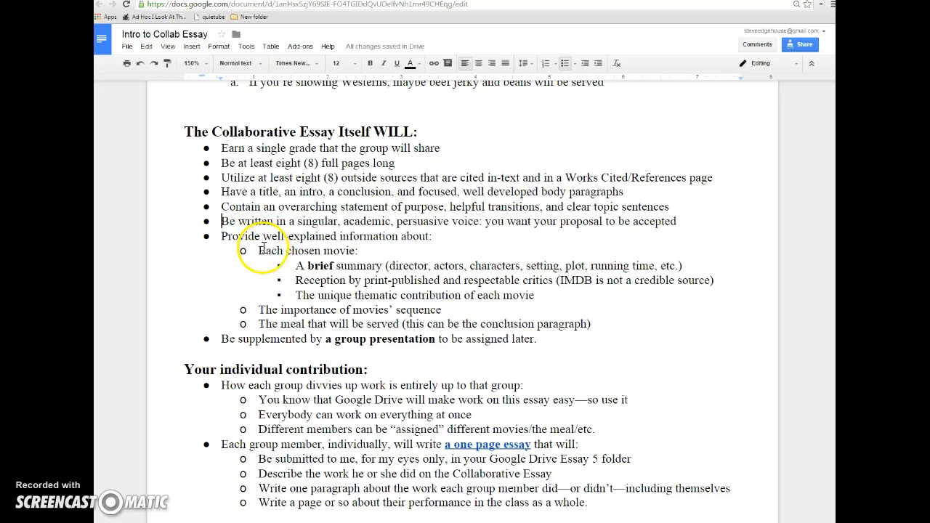
left_click_drag(297, 264, 385, 264)
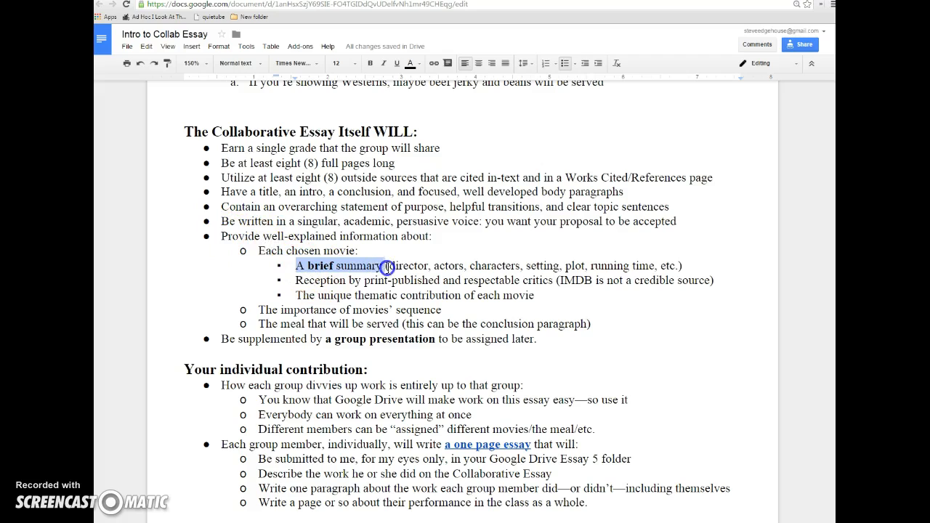
left_click(386, 266)
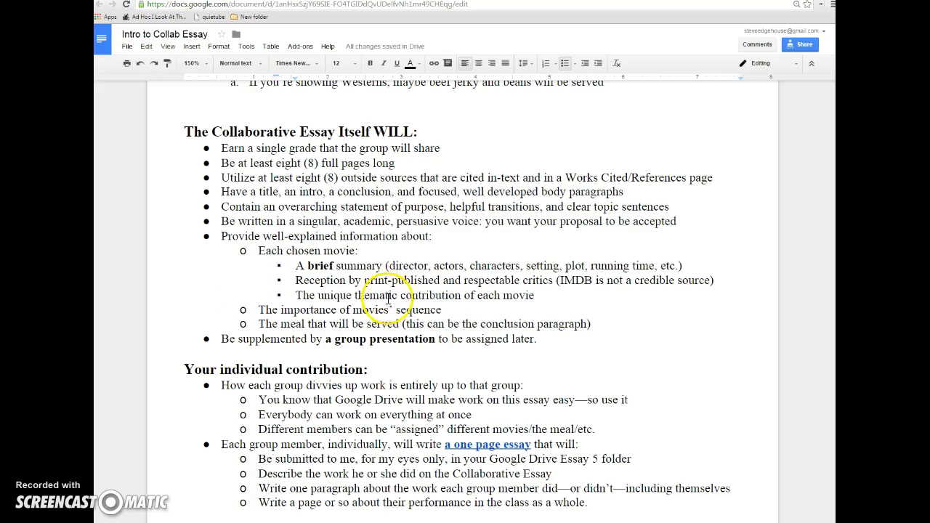
mouse_move(288, 279)
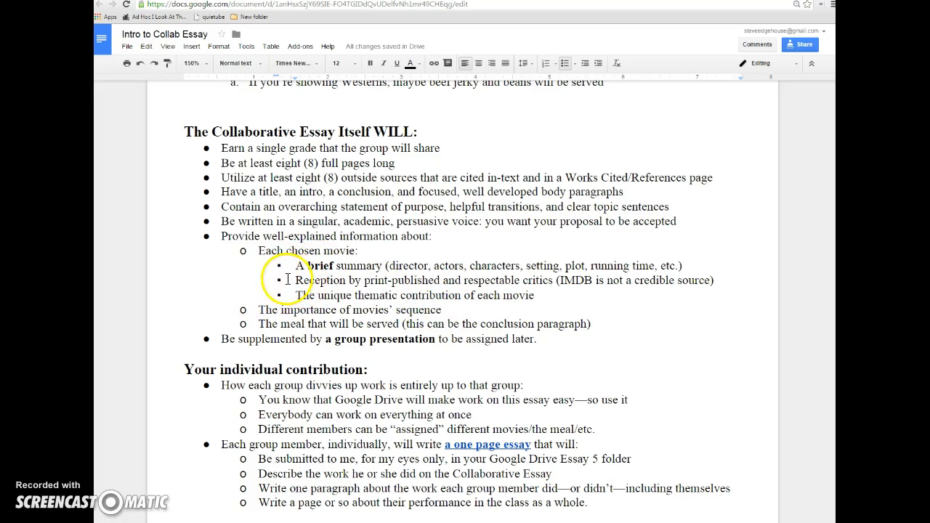
- Bold the line "The unique thematic contribution of each movie"
left_click_drag(296, 279, 554, 279)
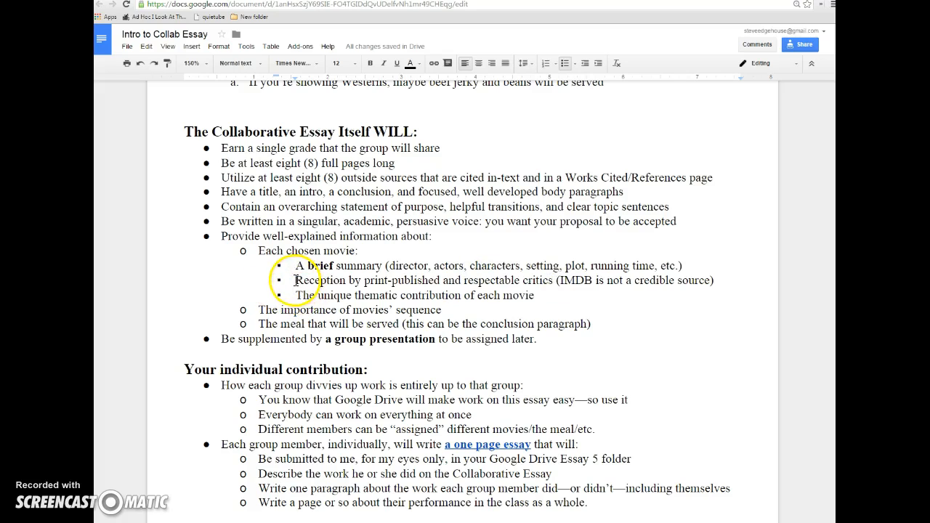
left_click_drag(296, 295, 462, 295)
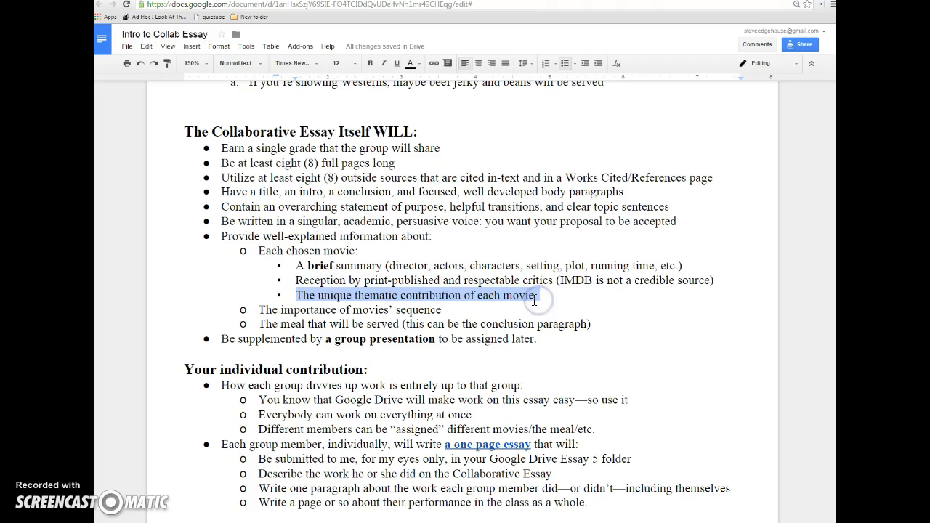
left_click(358, 64)
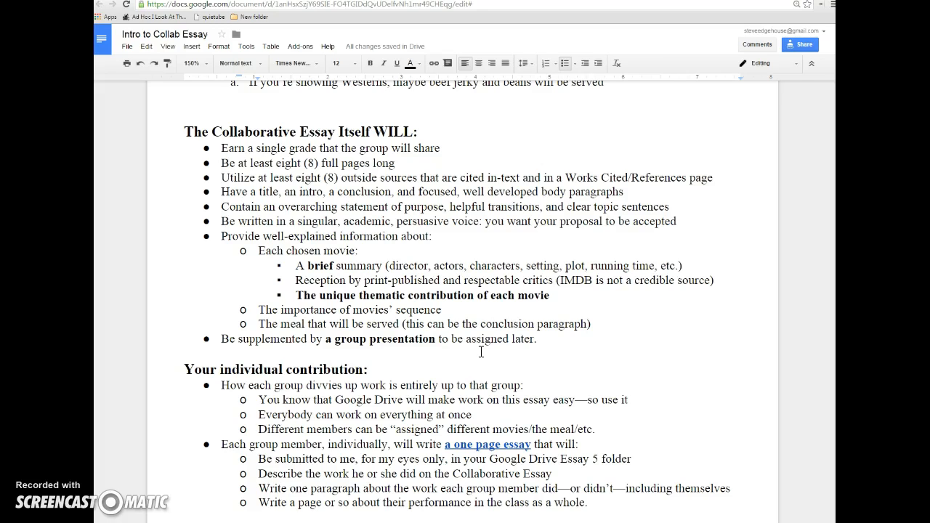
left_click(518, 324)
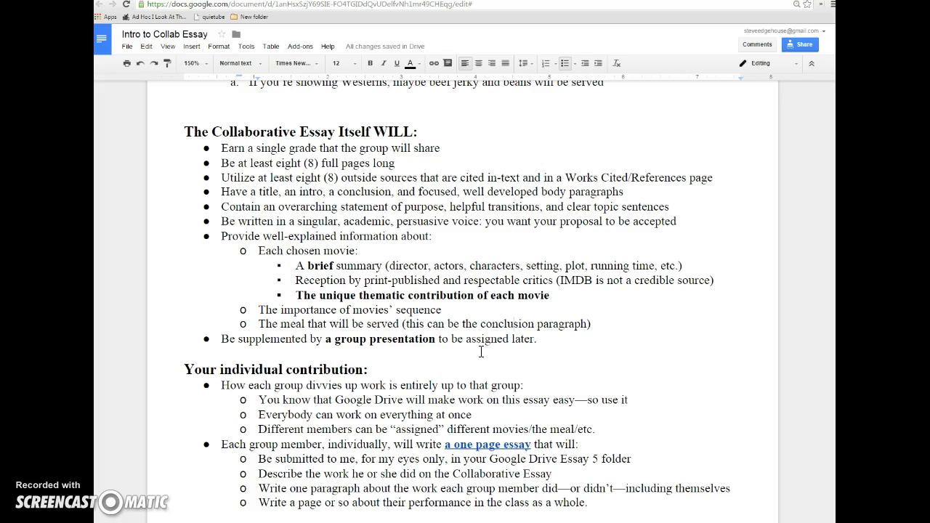
left_click(514, 324)
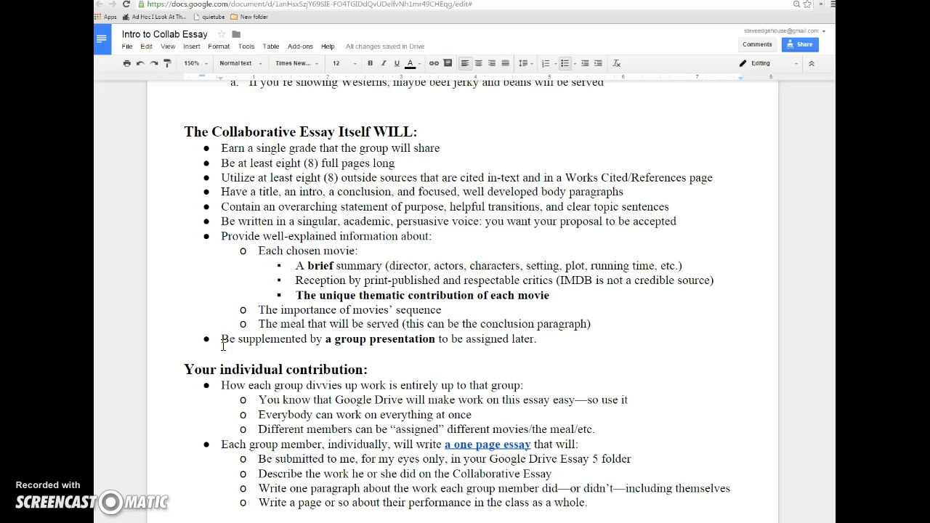
- Scroll down to the 'Some Websites to Consult as You Begin' list
scroll("down", 3)
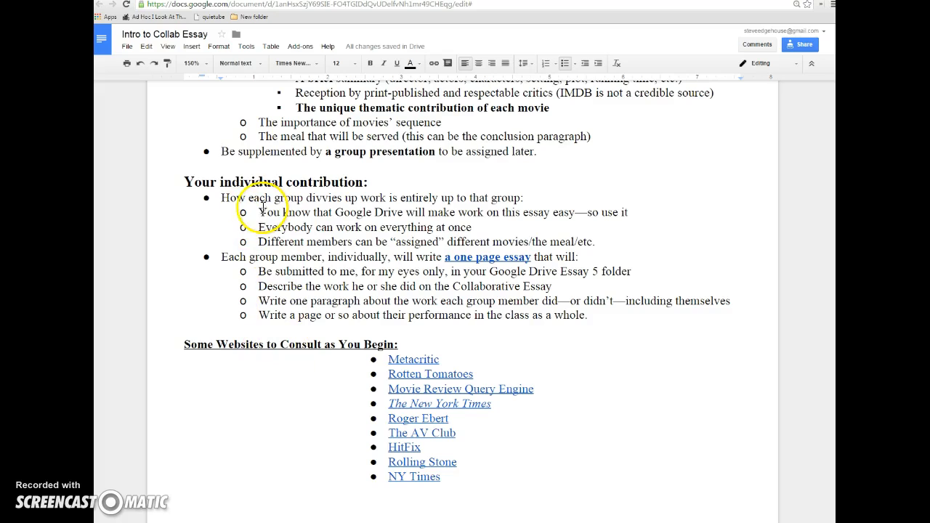
mouse_move(269, 203)
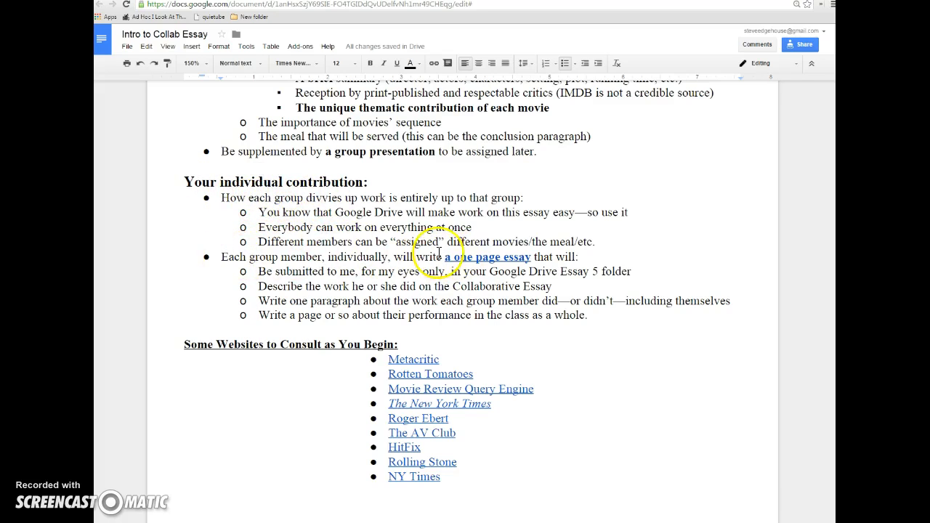
mouse_move(493, 256)
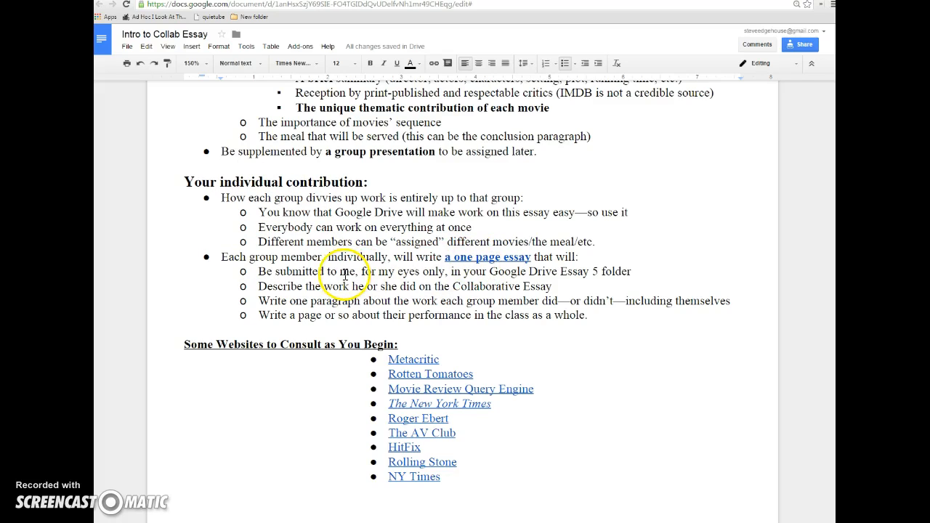
mouse_move(225, 295)
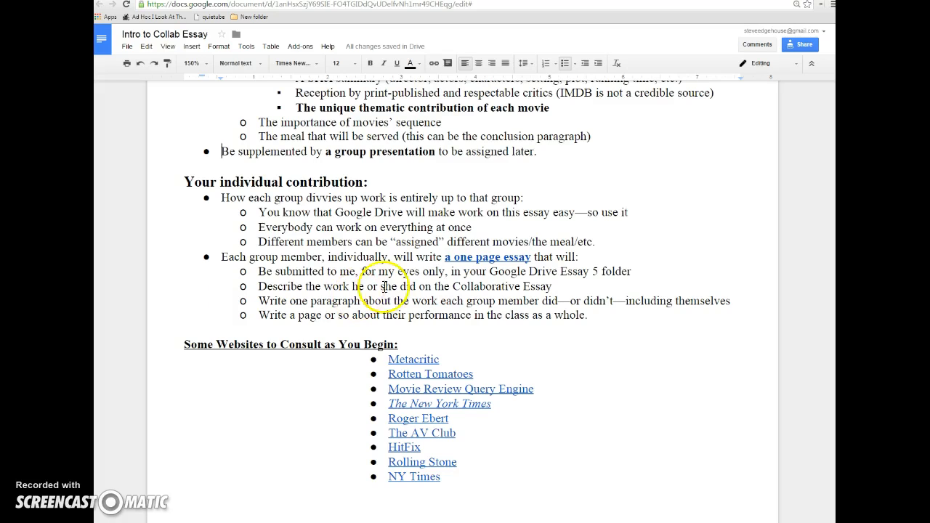
scroll("down", 3)
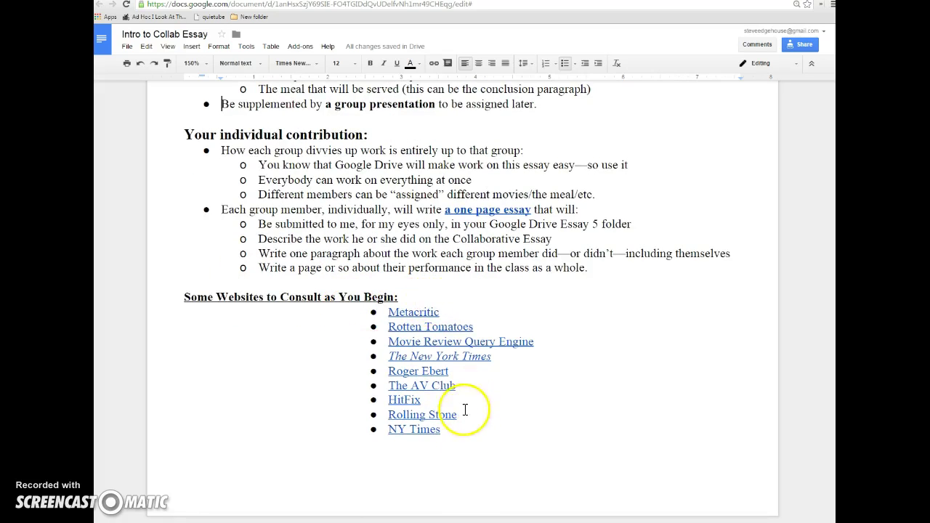